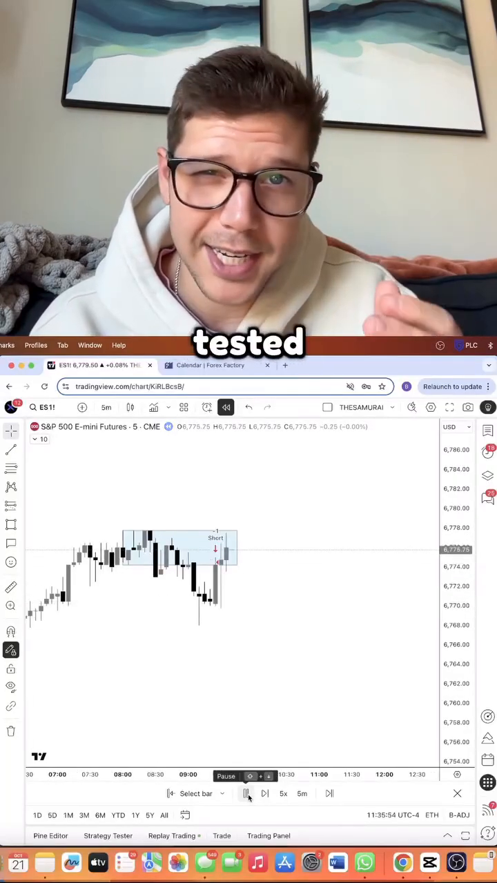
- Step the 5-minute S&P replay forward past the opening-range box breakdown to show the short trade
left_click(245, 794)
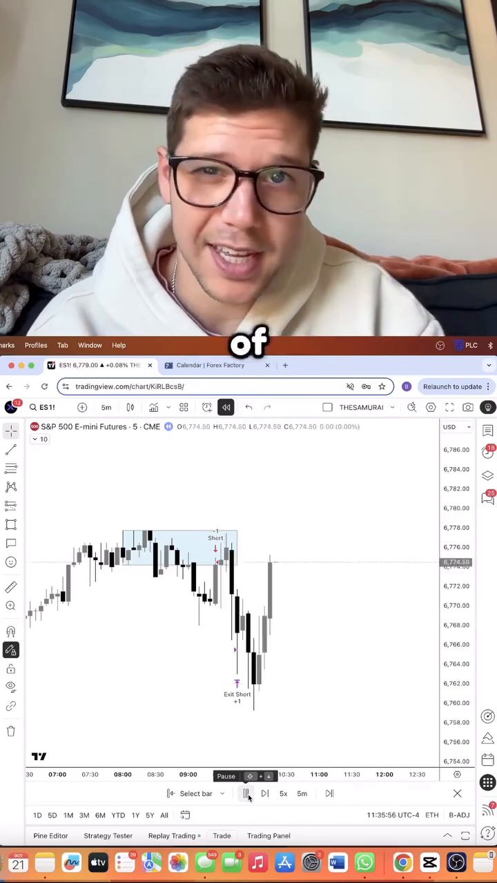
left_click(246, 792)
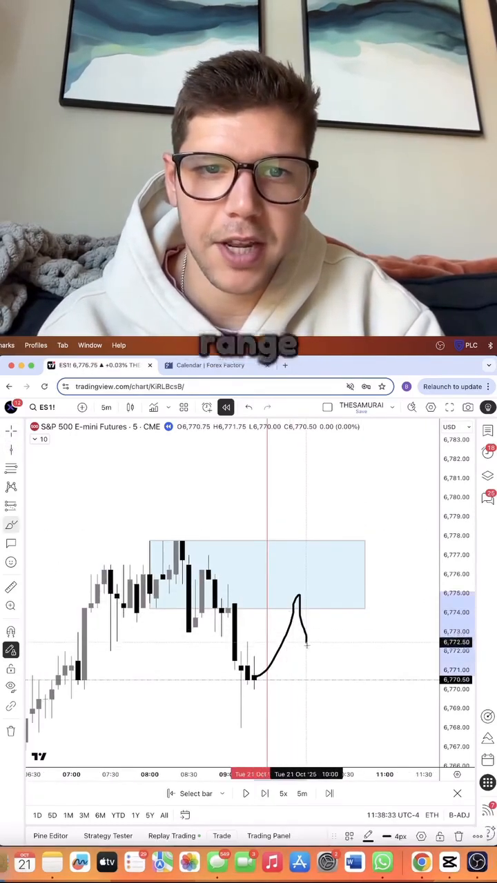
left_click(245, 792)
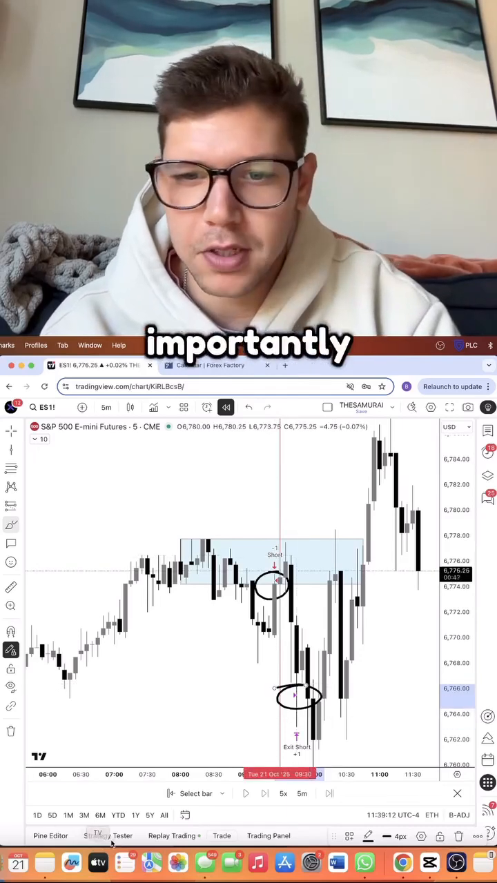
- Show the ORB Strategy Tester overview with its rising equity curve, P&L, drawdown and win rate
left_click(108, 836)
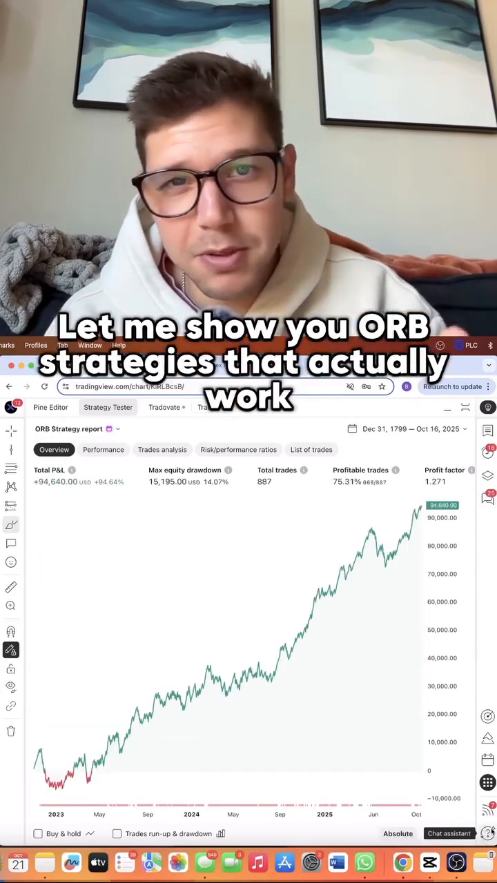
mouse_move(178, 739)
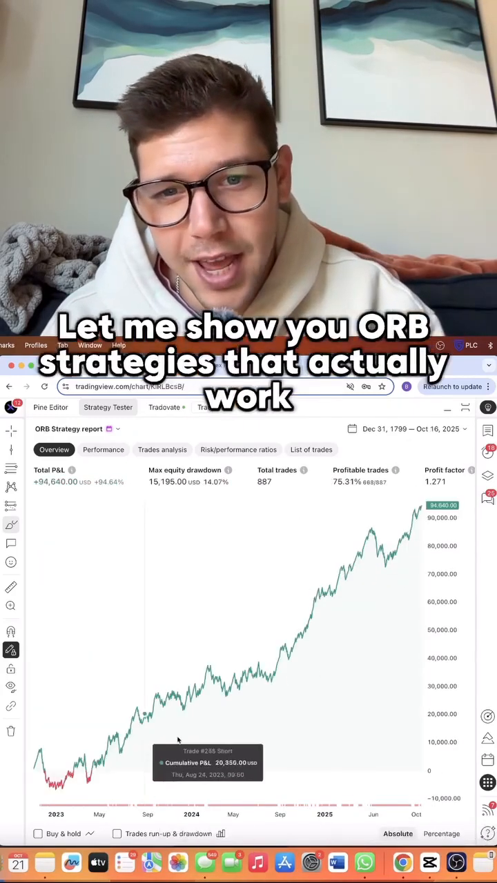
left_click(218, 364)
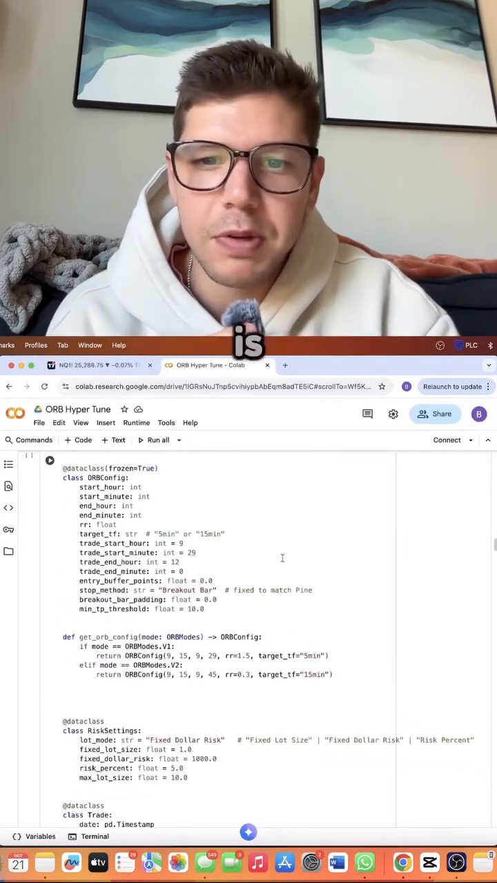
scroll("down", 3)
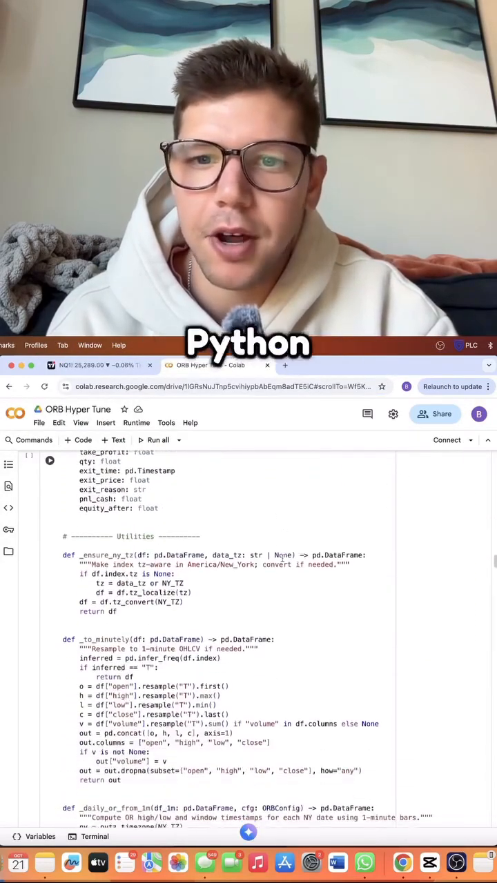
scroll("down", 3)
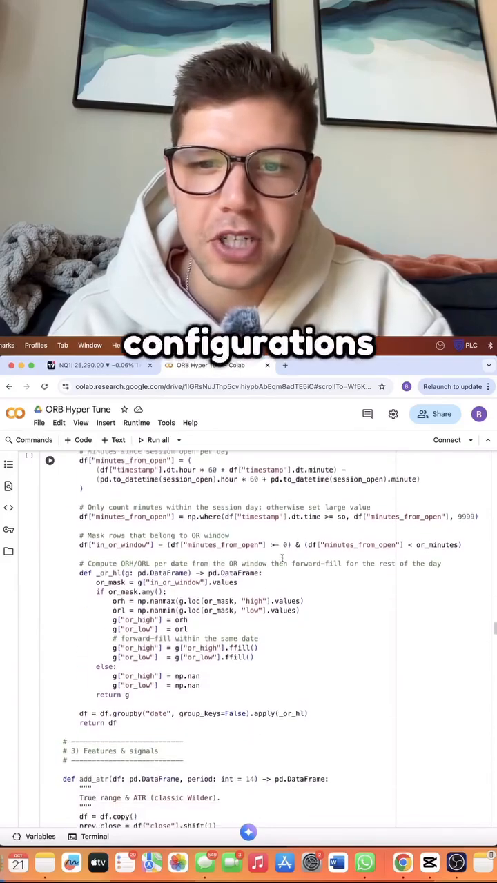
scroll("down", 3)
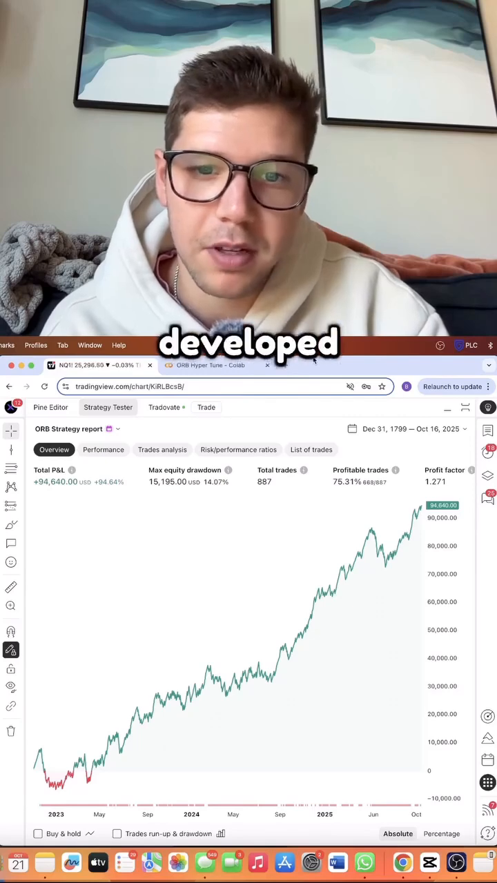
mouse_move(346, 599)
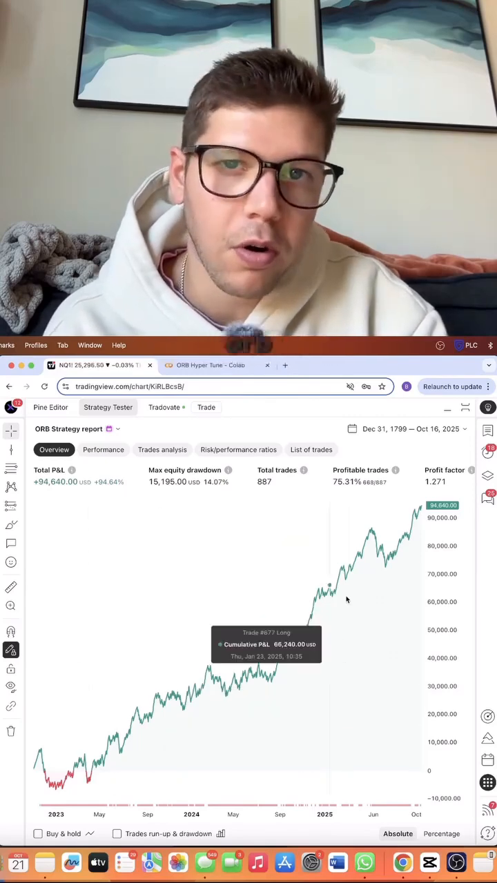